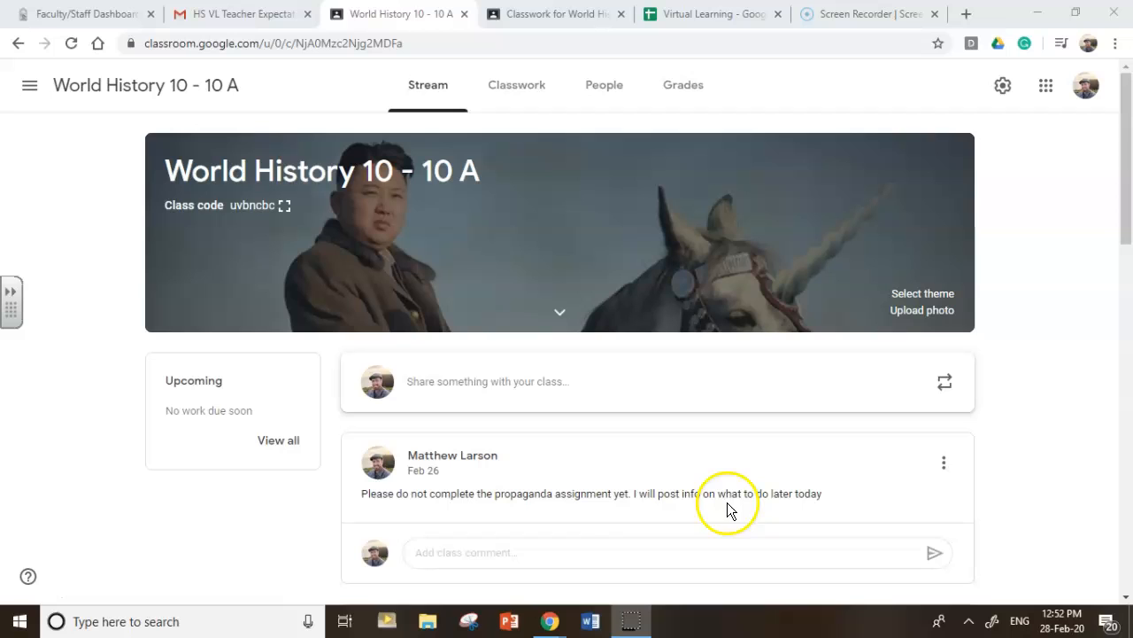
mouse_move(74, 14)
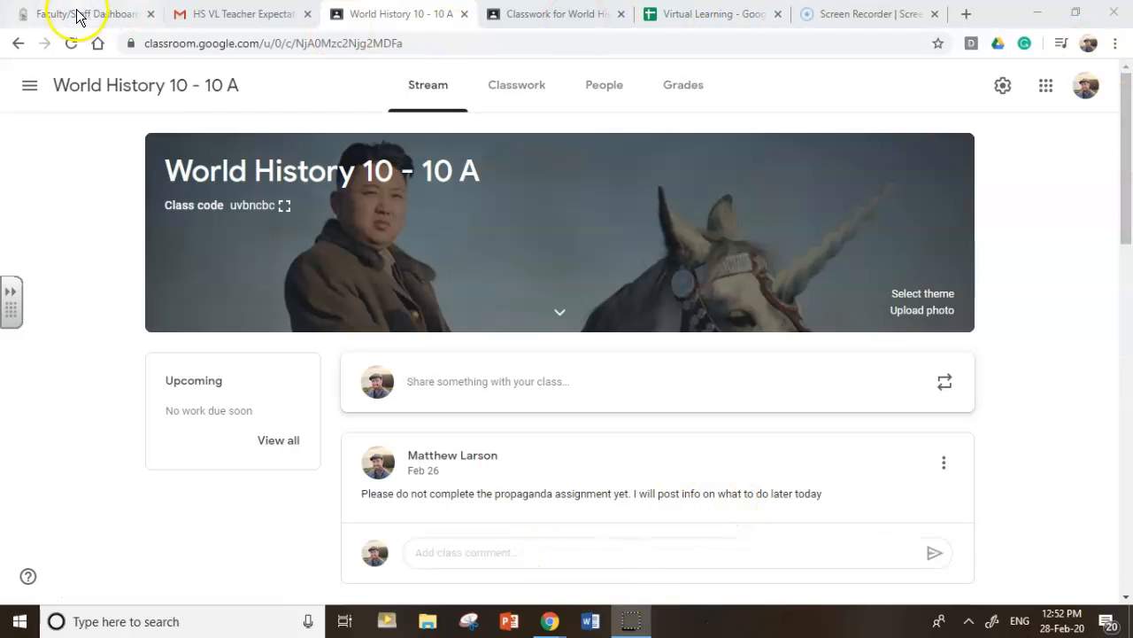
mouse_move(634, 446)
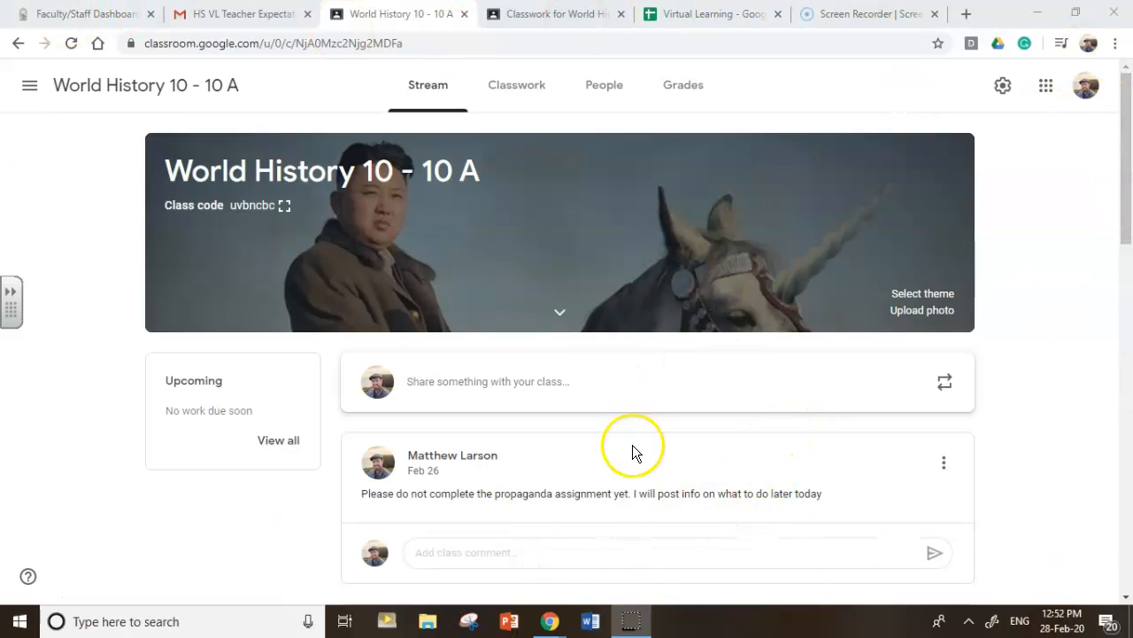
mouse_move(494, 131)
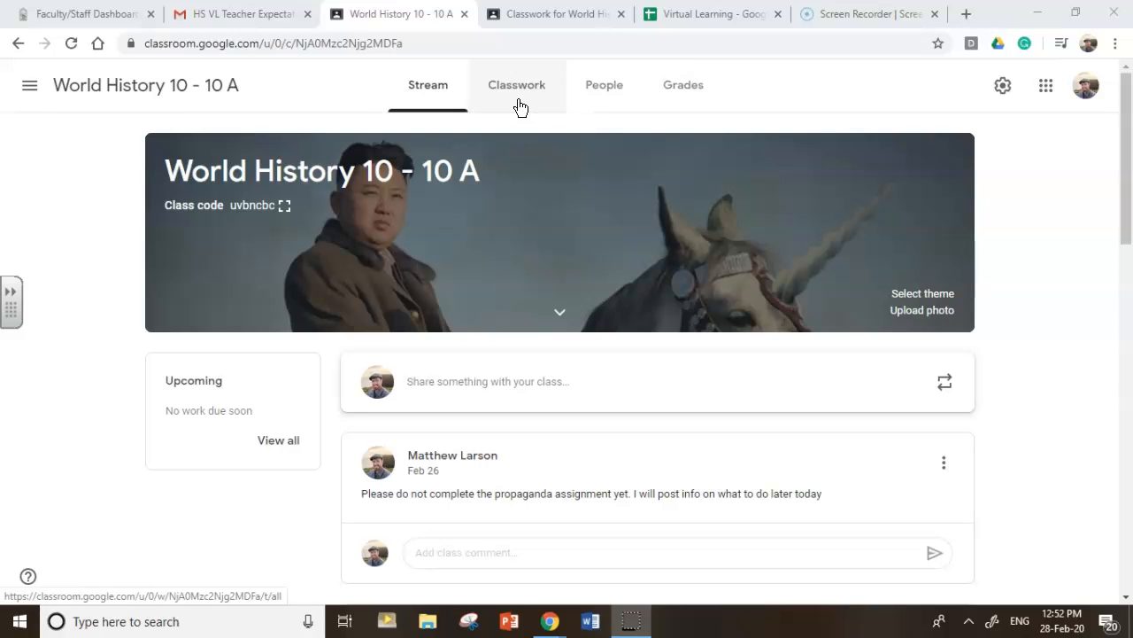
Show the Classwork list and expand the draft Objectives assignment with its attached spreadsheet
left_click(517, 85)
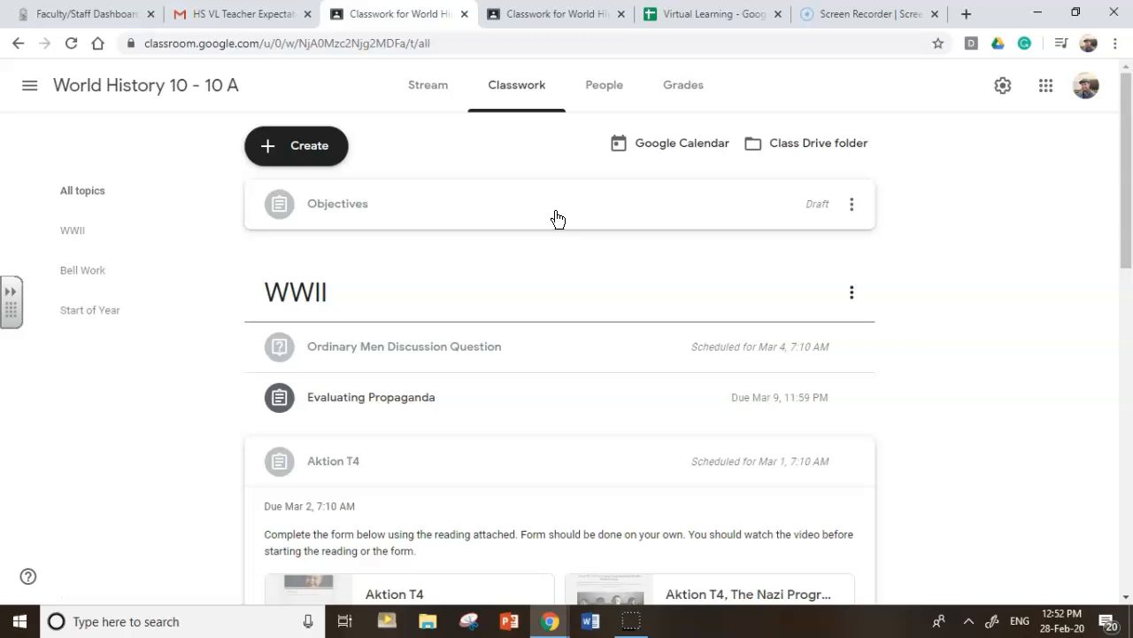
left_click(337, 204)
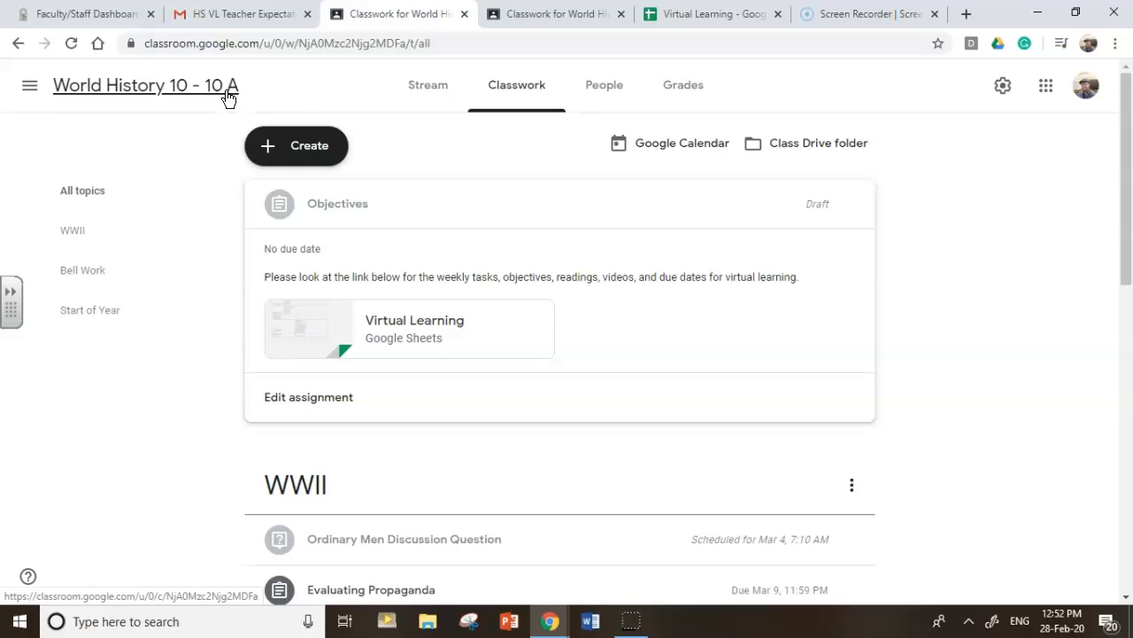
mouse_move(434, 333)
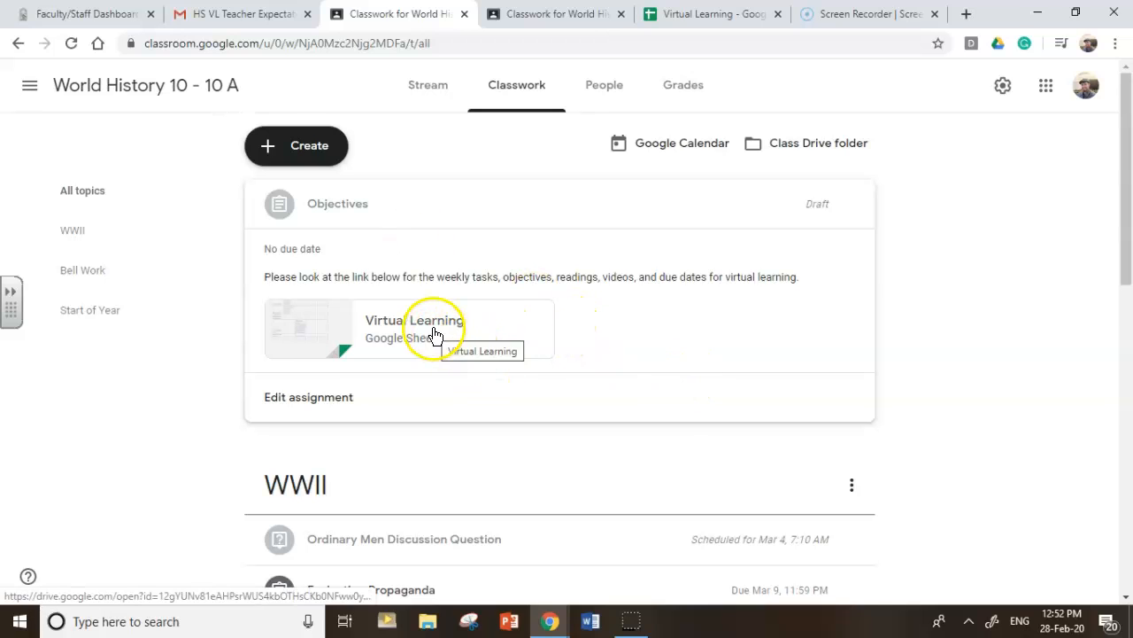
Bring up the Virtual Learning spreadsheet's Grade 10 sheet of tasks, videos and March 9 due dates
left_click(415, 328)
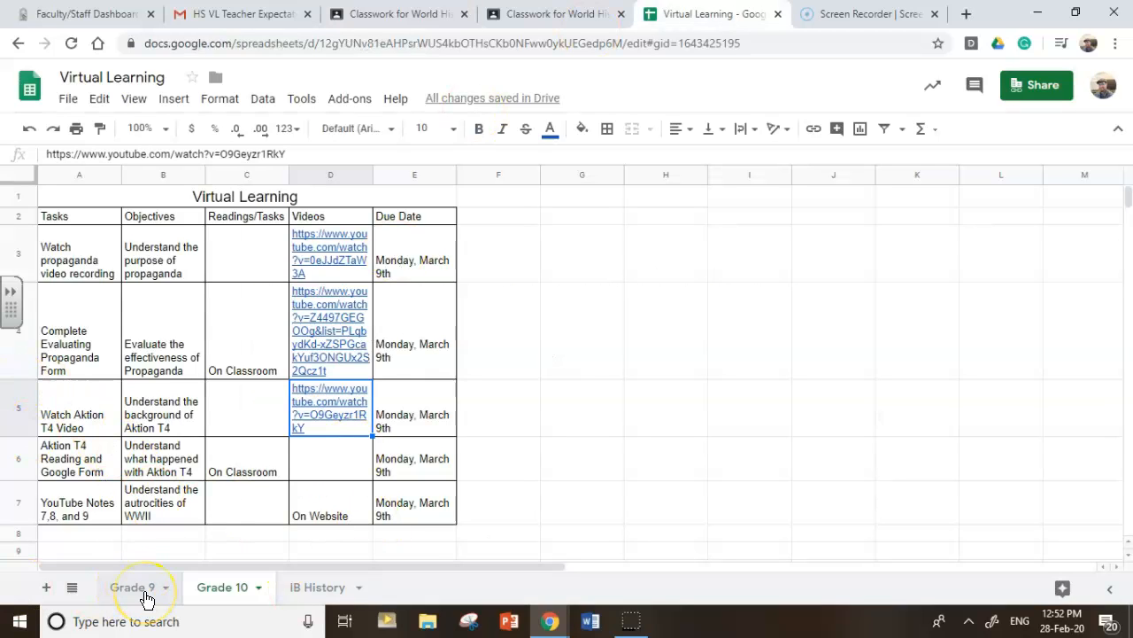
left_click(223, 587)
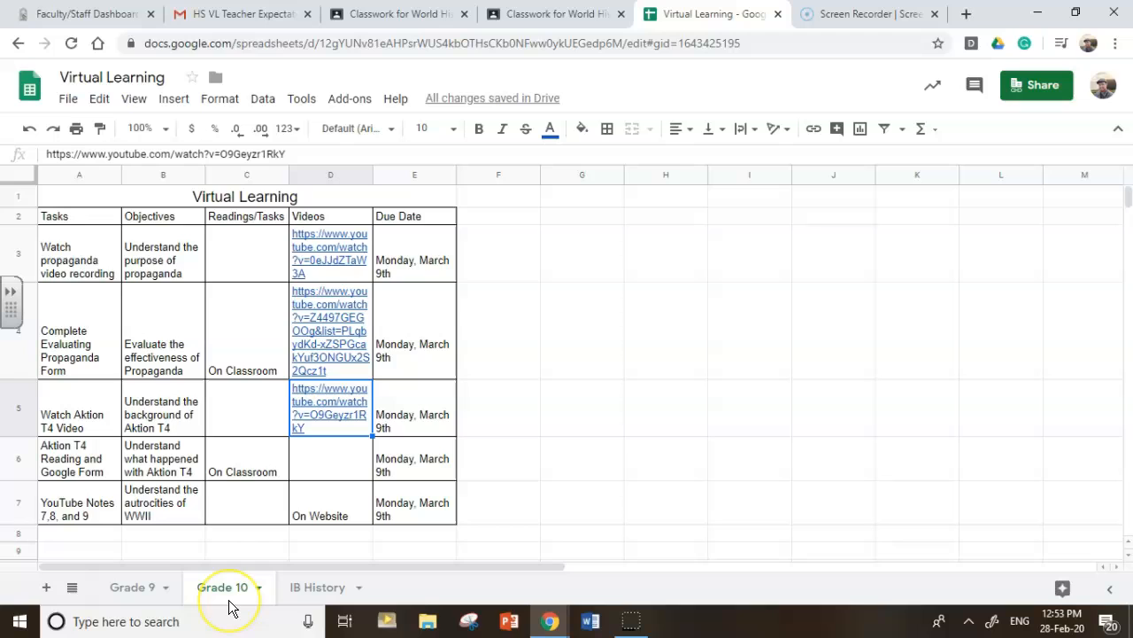
mouse_move(340, 553)
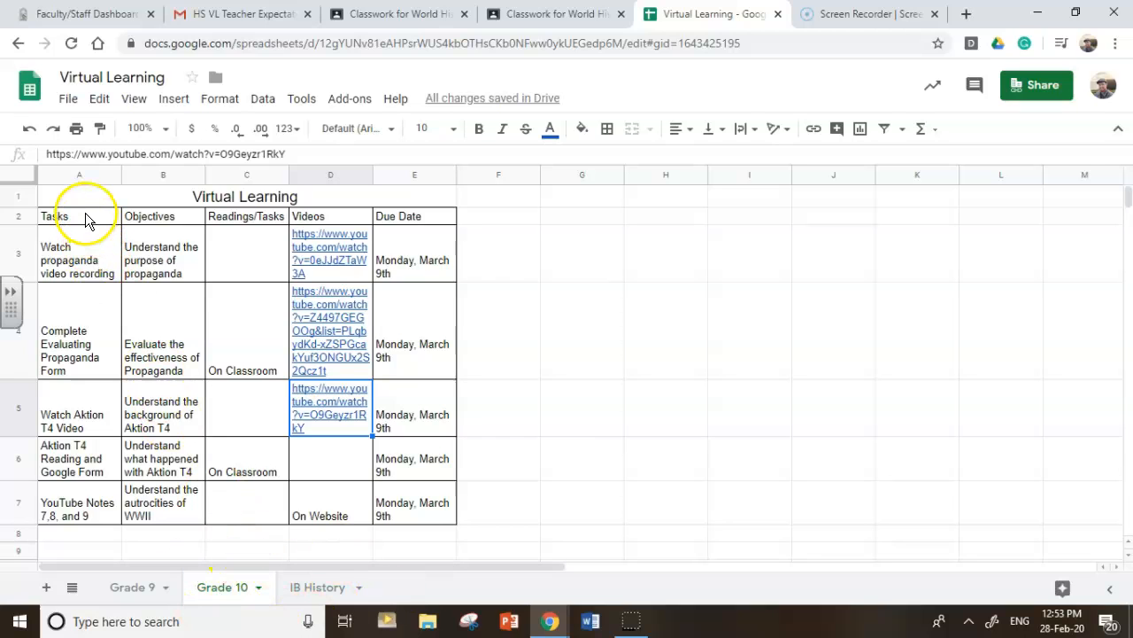
mouse_move(244, 237)
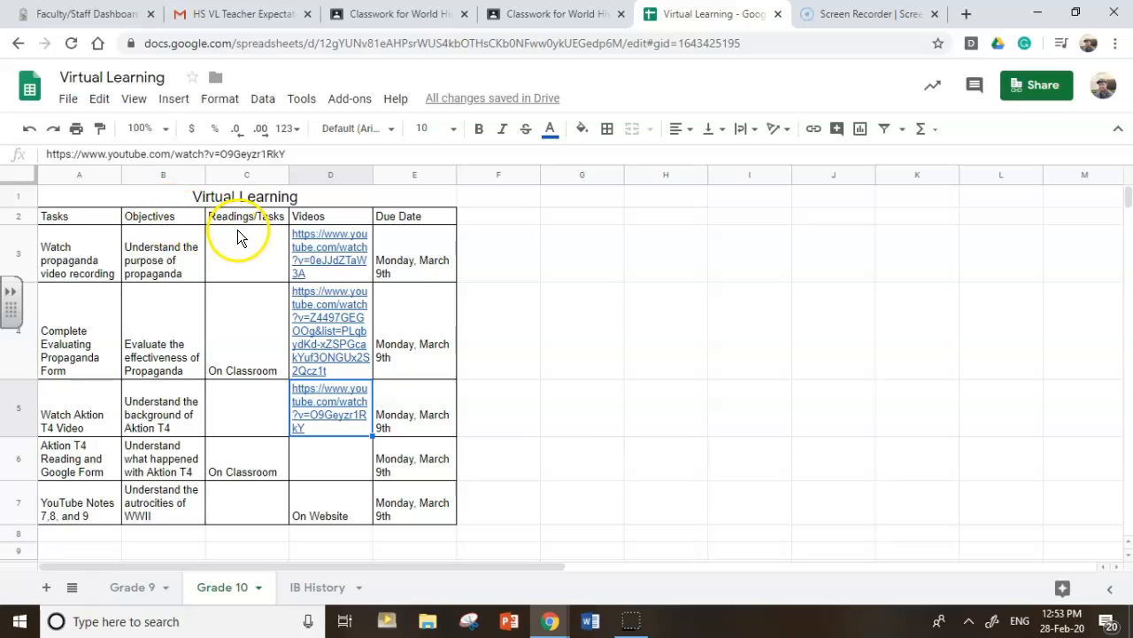
mouse_move(92, 292)
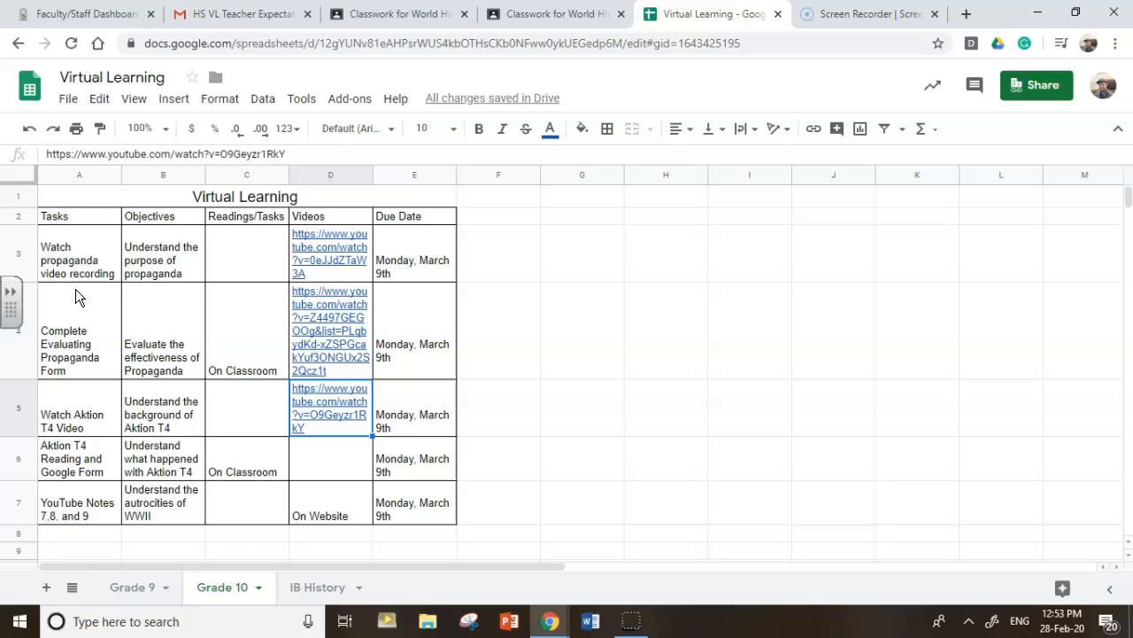
Replace the A2 header 'Tasks' with 'Skill' on the Grade 10 sheet
left_click(78, 216)
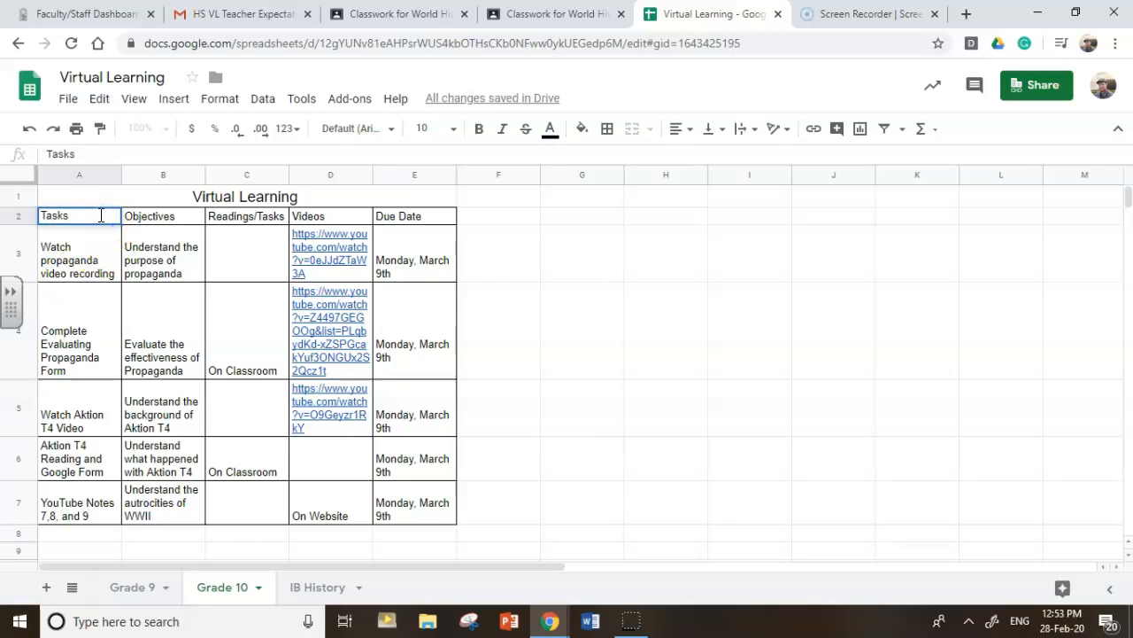
type("S")
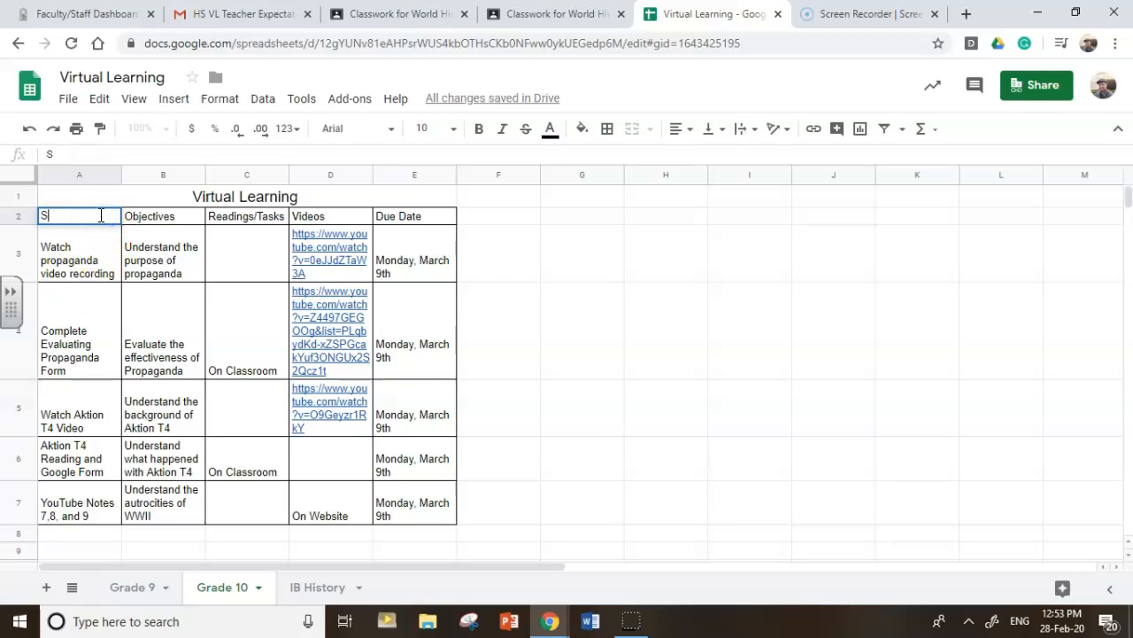
type("kill")
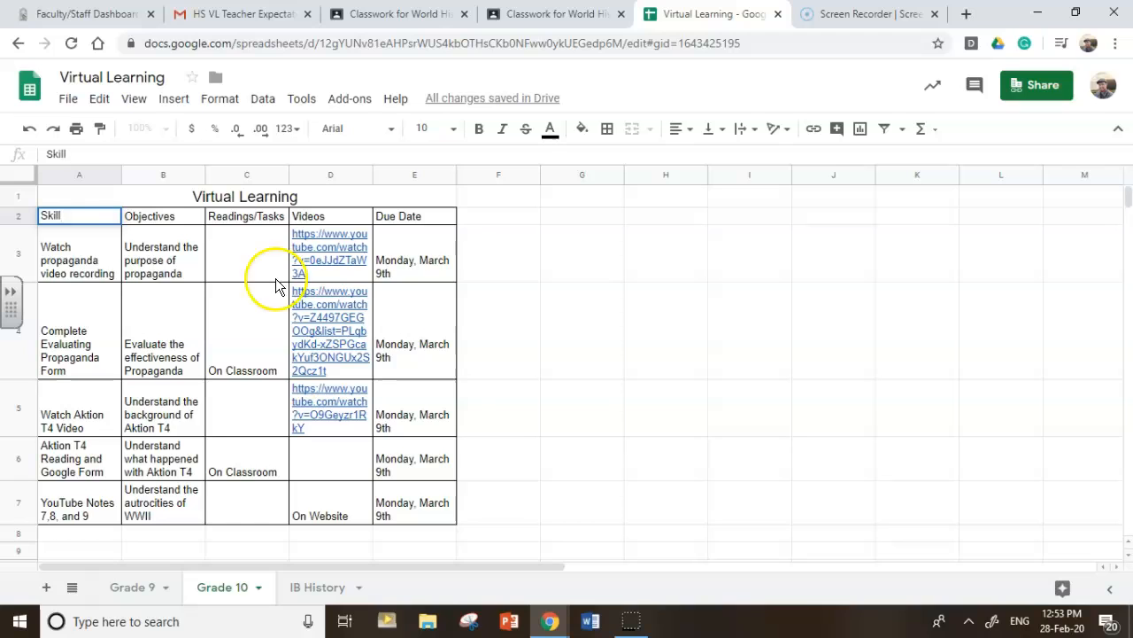
left_click(163, 216)
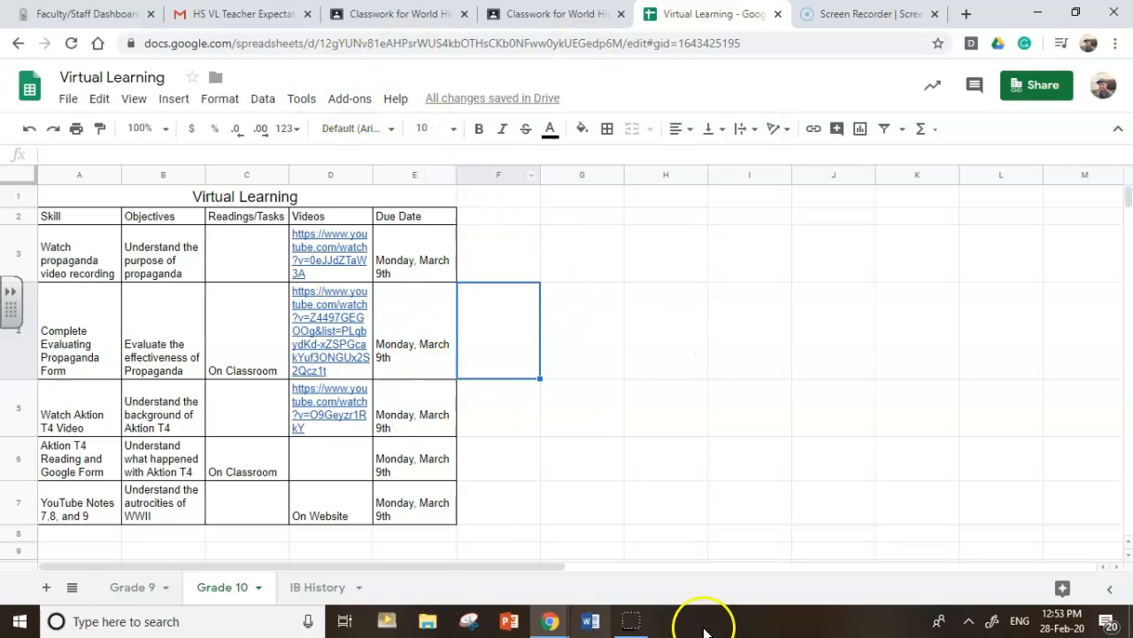
mouse_move(418, 301)
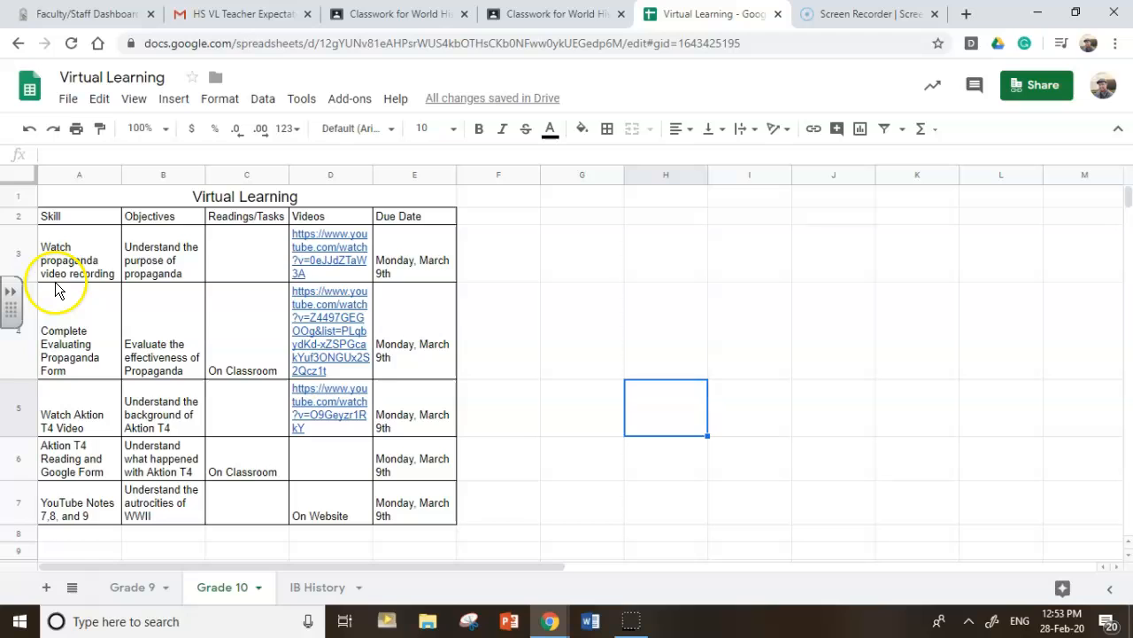
mouse_move(110, 317)
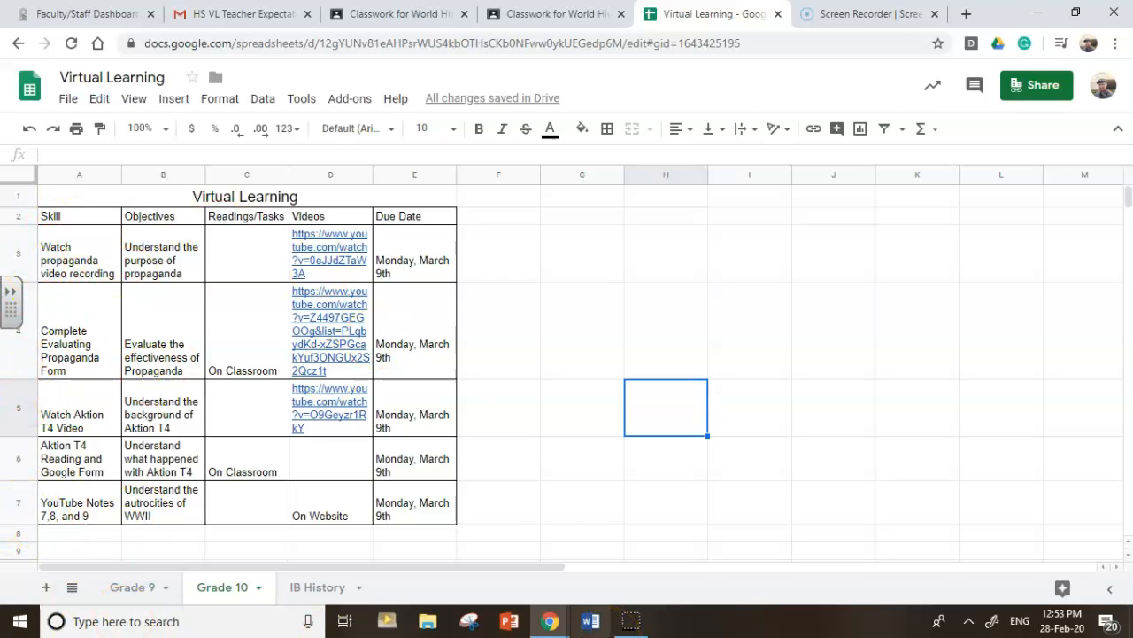
mouse_move(589, 620)
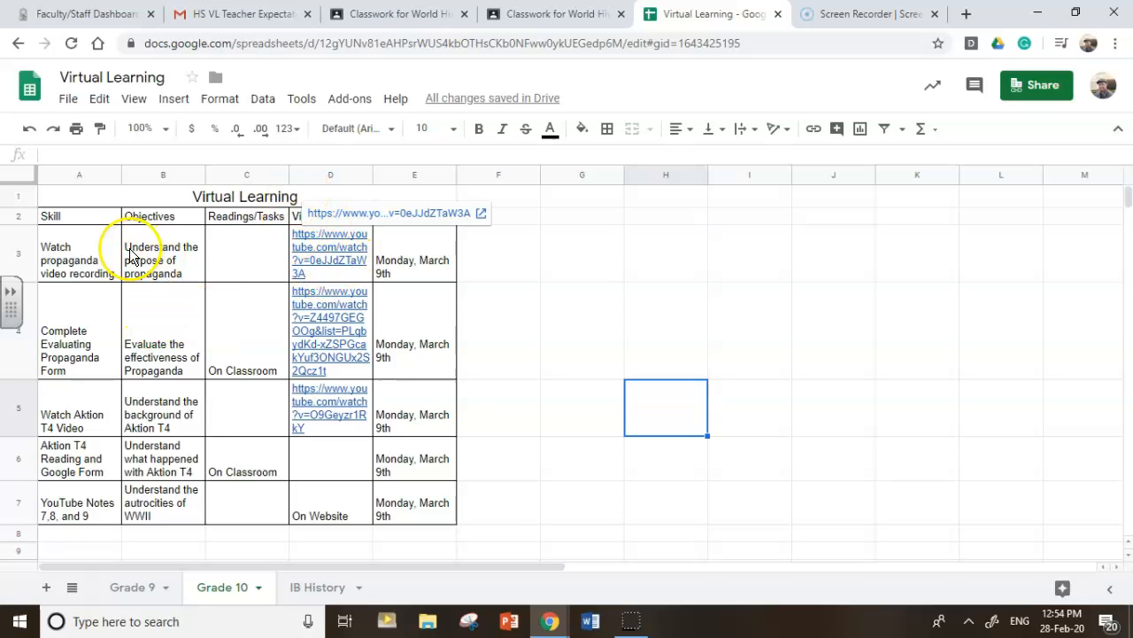
mouse_move(312, 238)
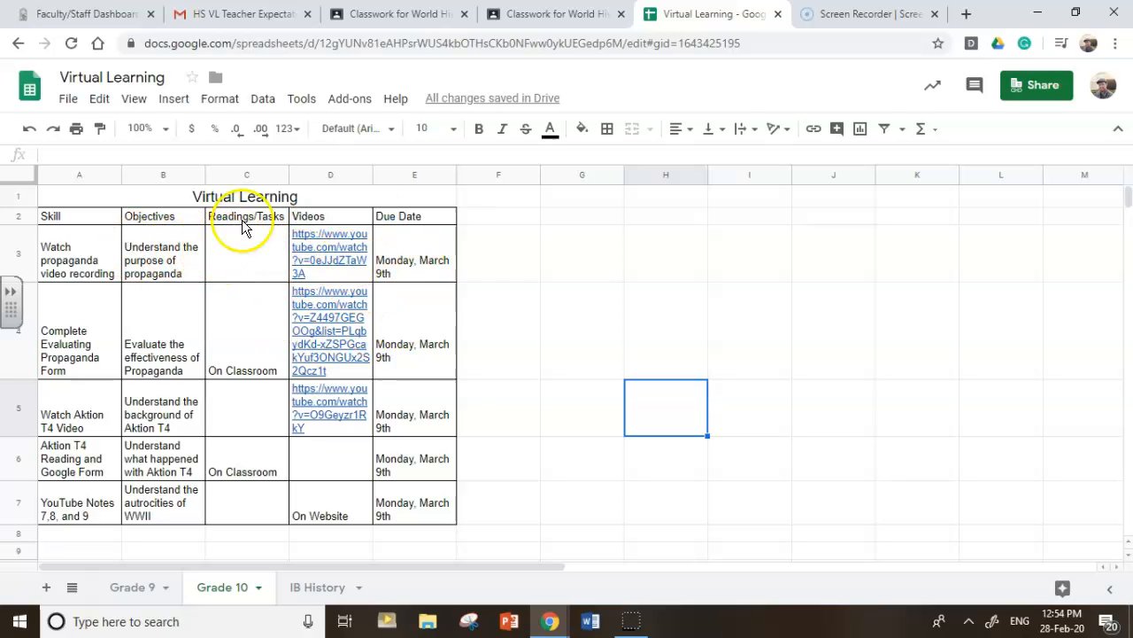
mouse_move(246, 272)
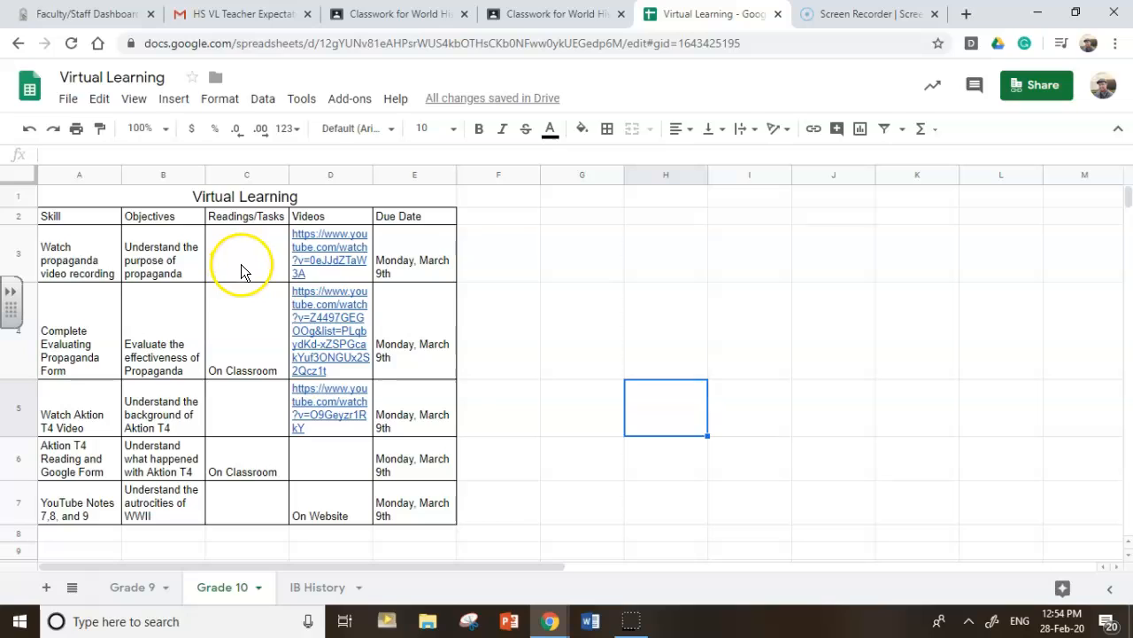
mouse_move(282, 279)
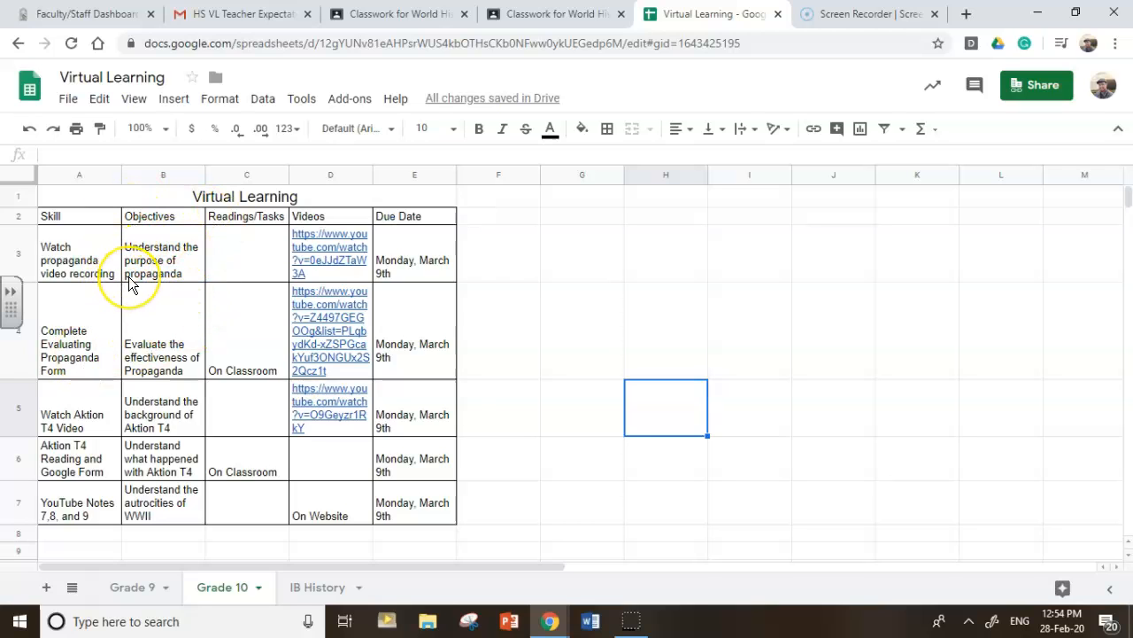
mouse_move(11, 372)
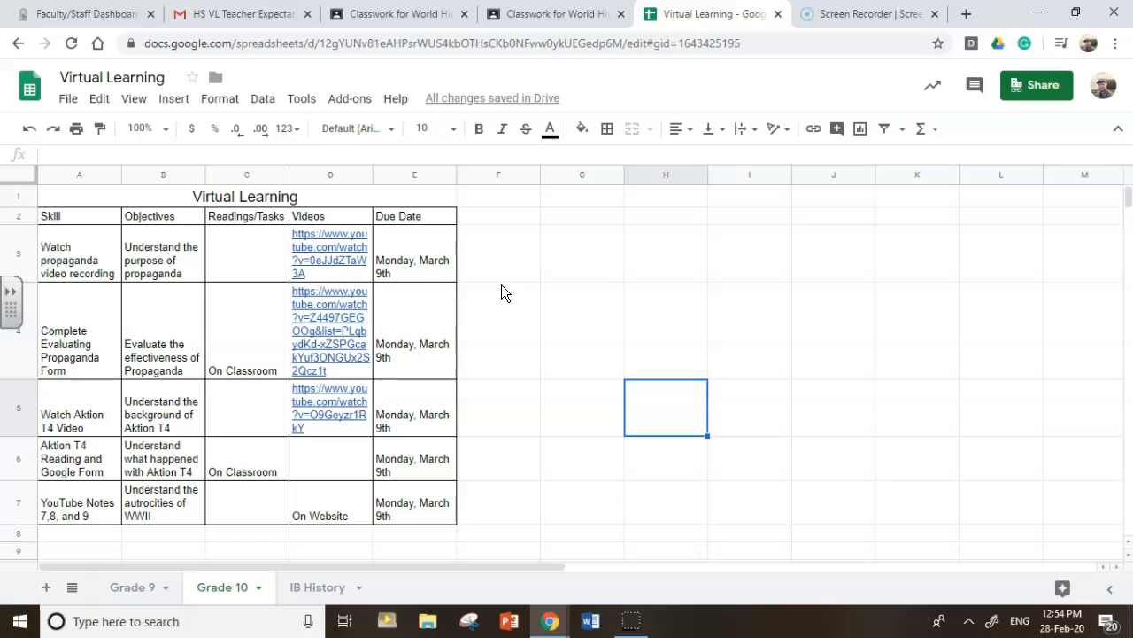
mouse_move(14, 425)
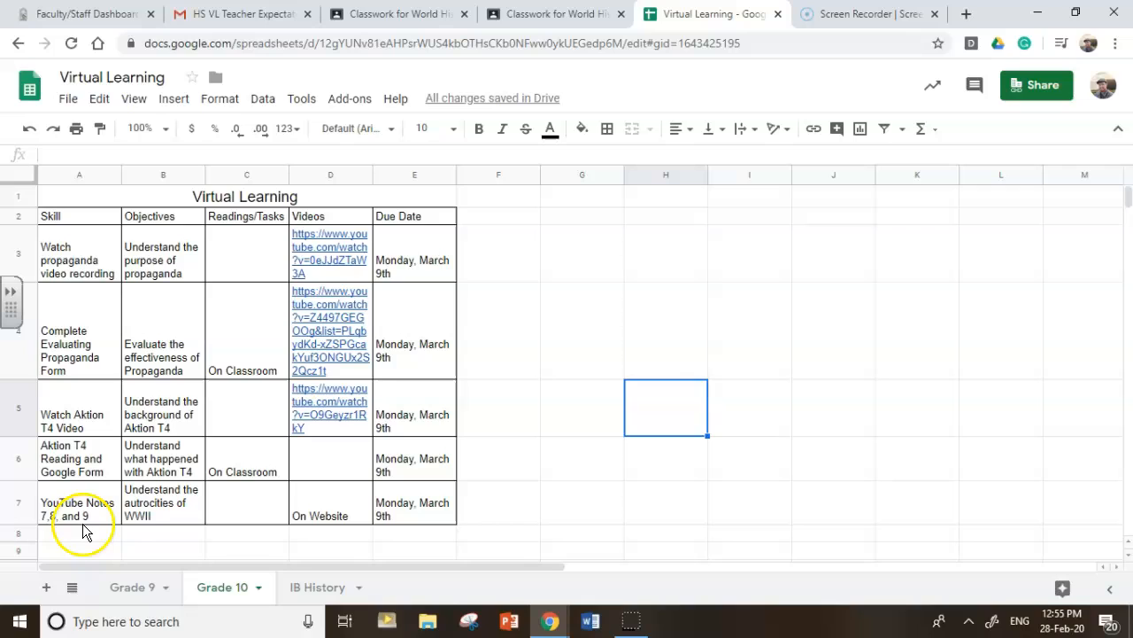
mouse_move(92, 506)
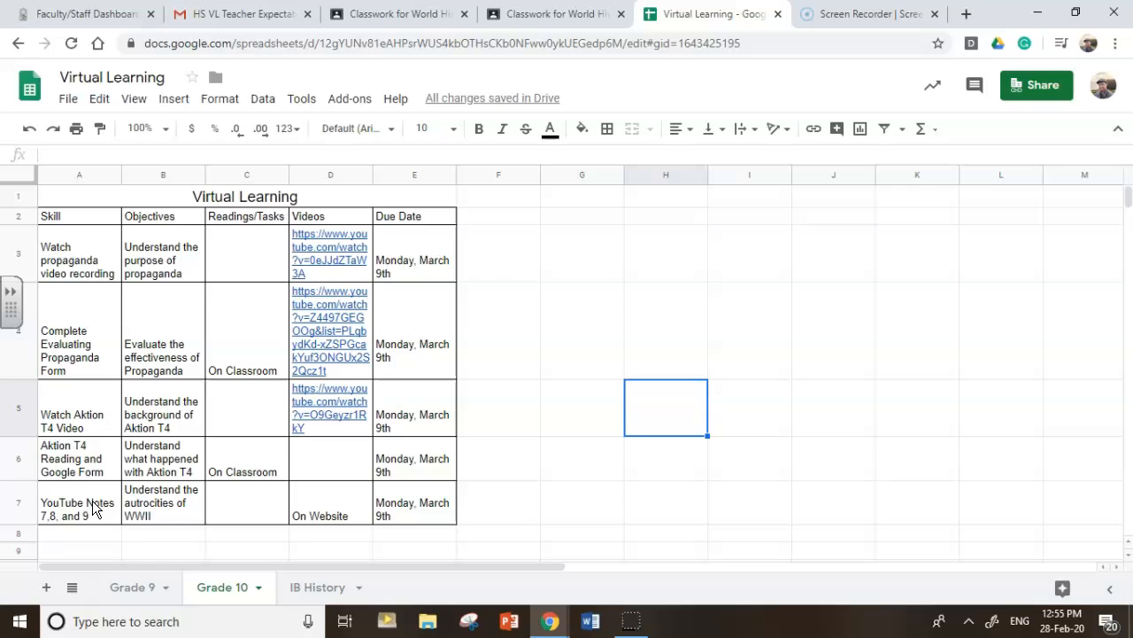
Return to the World History 10 - 10C Classwork page listing the WWII assignments
left_click(552, 14)
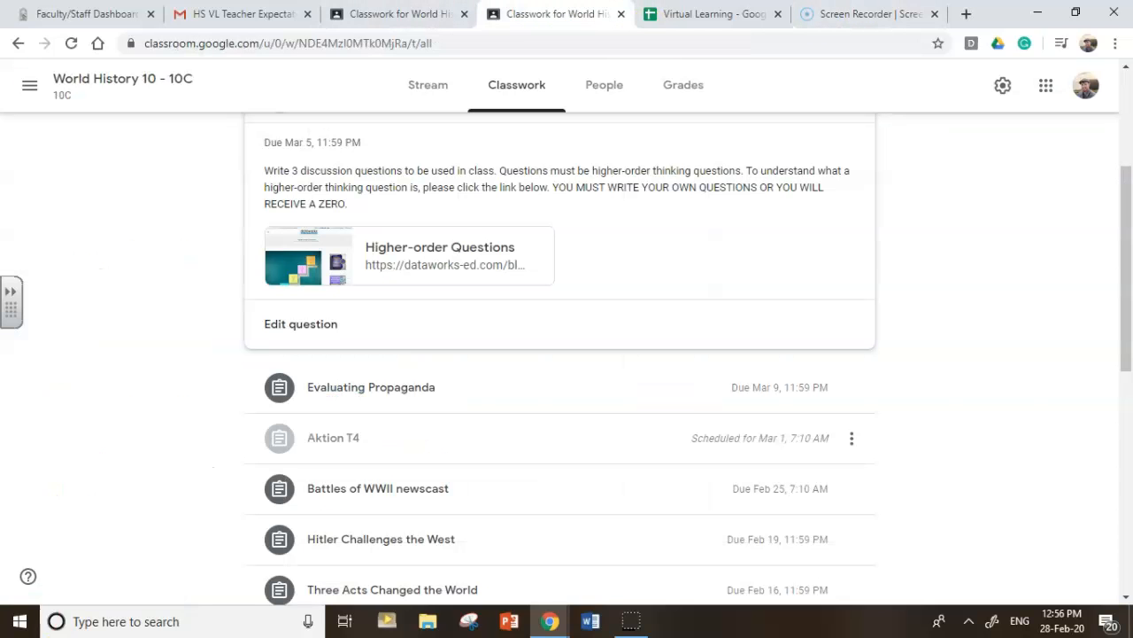
Bring up the Aktion T4 assignment's Google Form and look down its questions
left_click(333, 438)
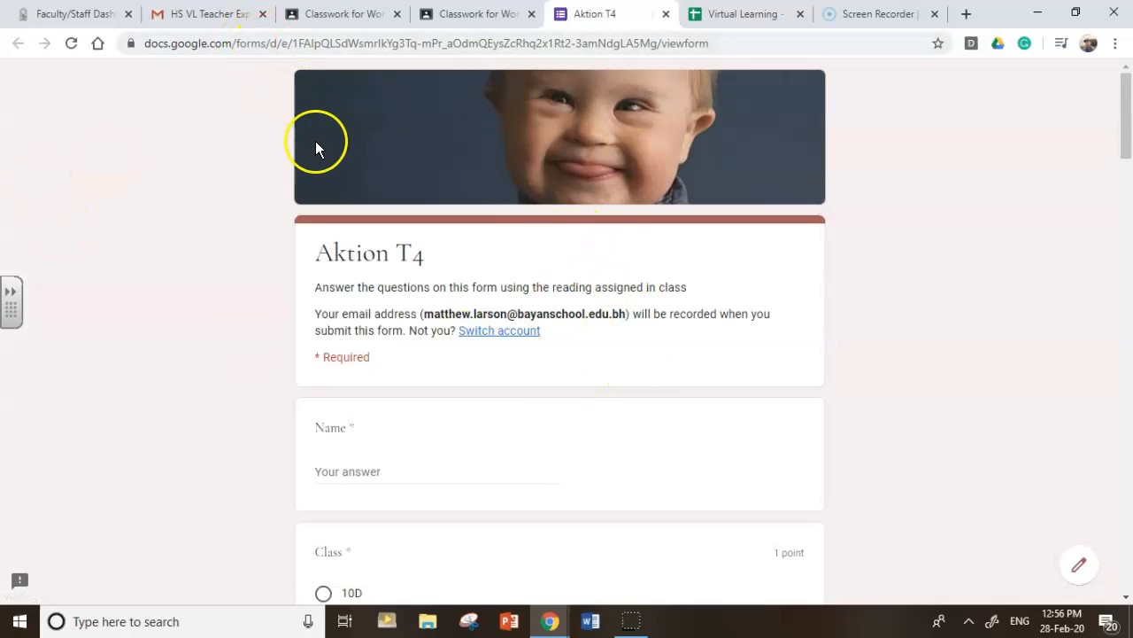
scroll("down", 3)
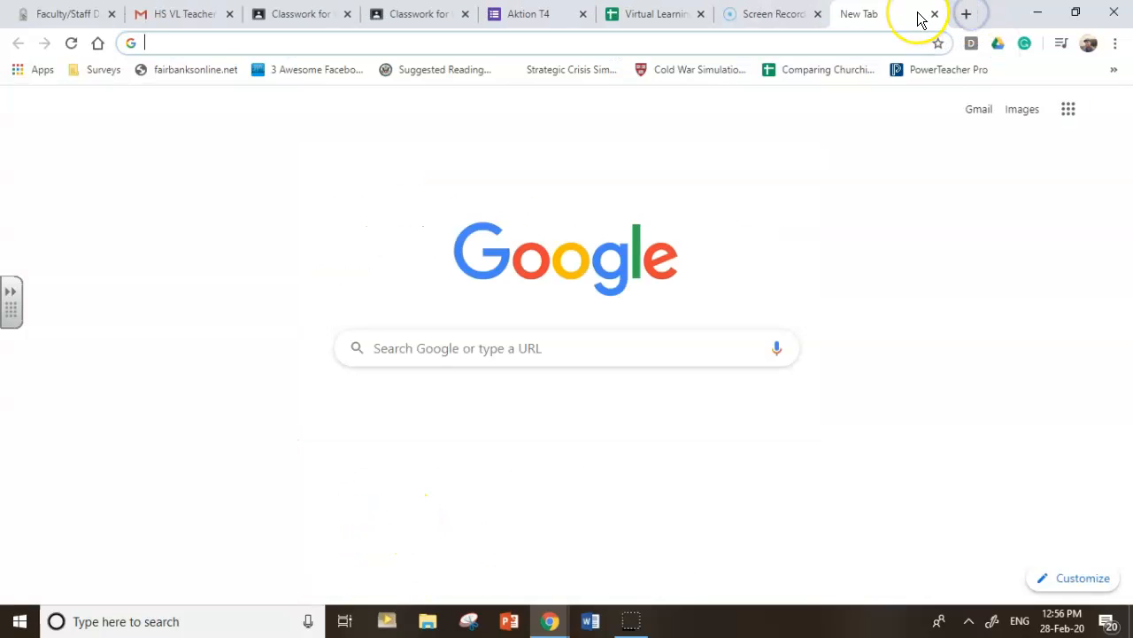
Enter forms.new and a 'forms' search in the blank tab, then return to the Aktion T4 form
type("forms.new")
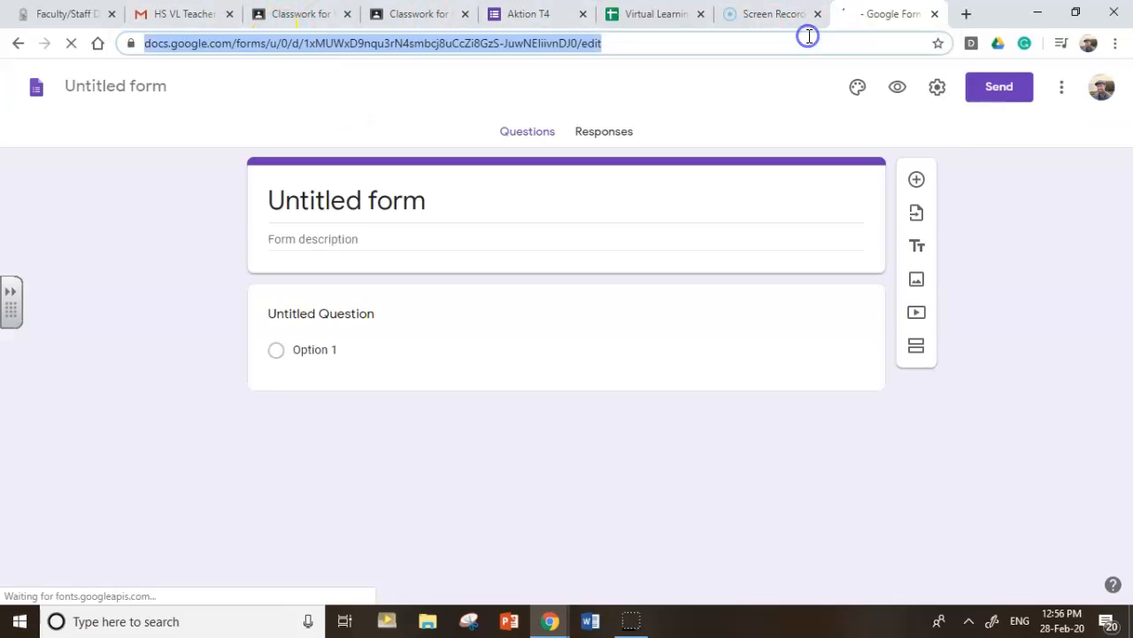
type("formd")
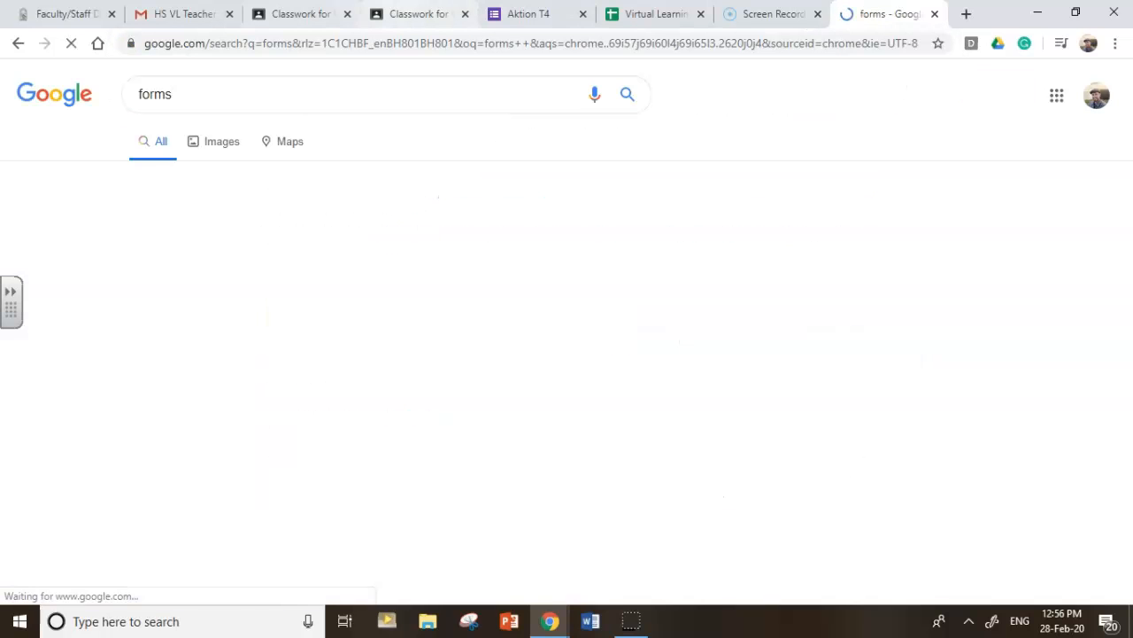
left_click(528, 14)
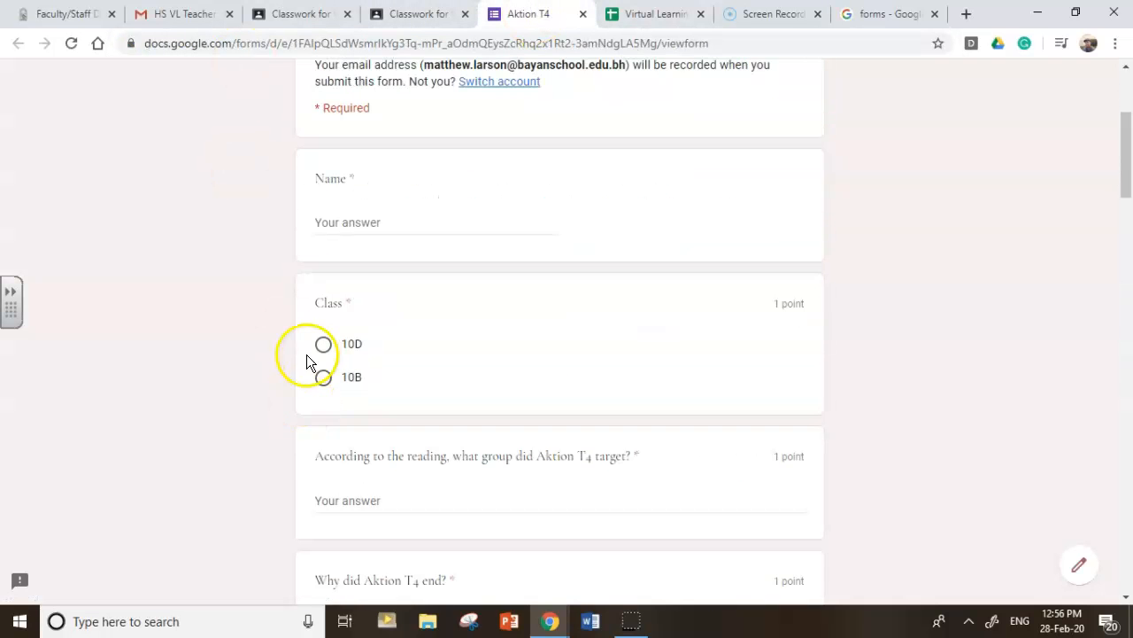
scroll("down", 3)
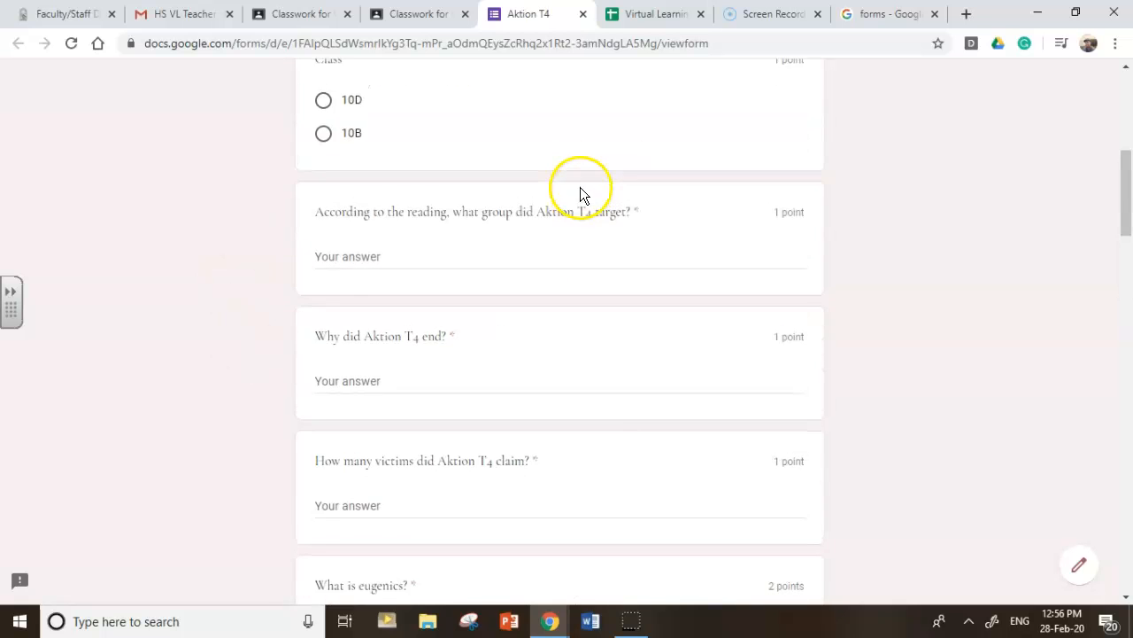
scroll("up", 3)
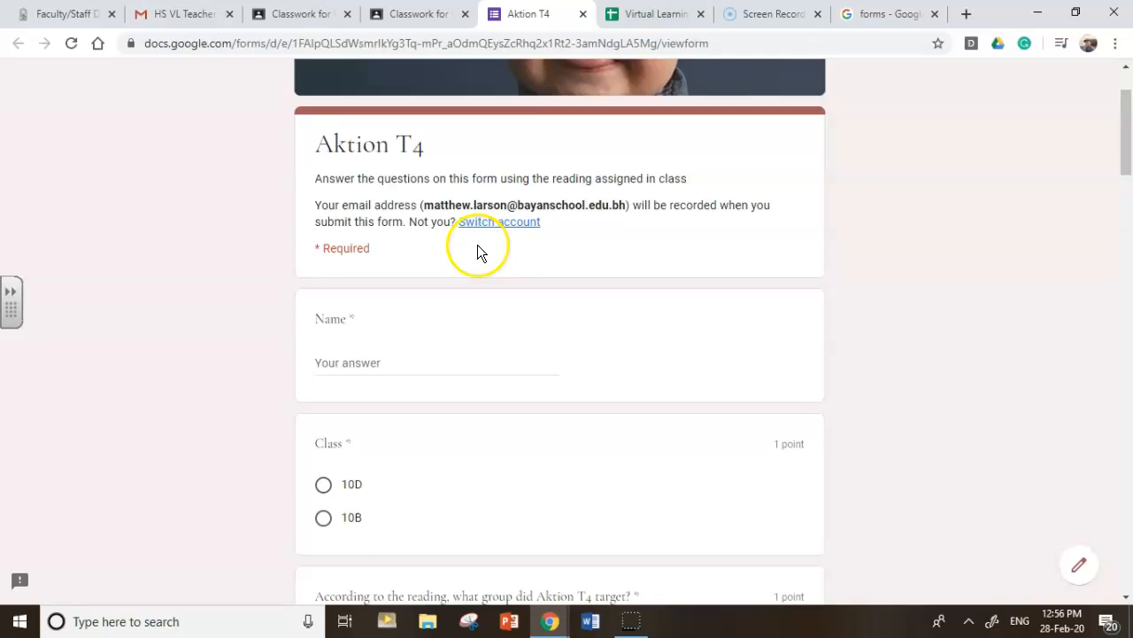
scroll("down", 3)
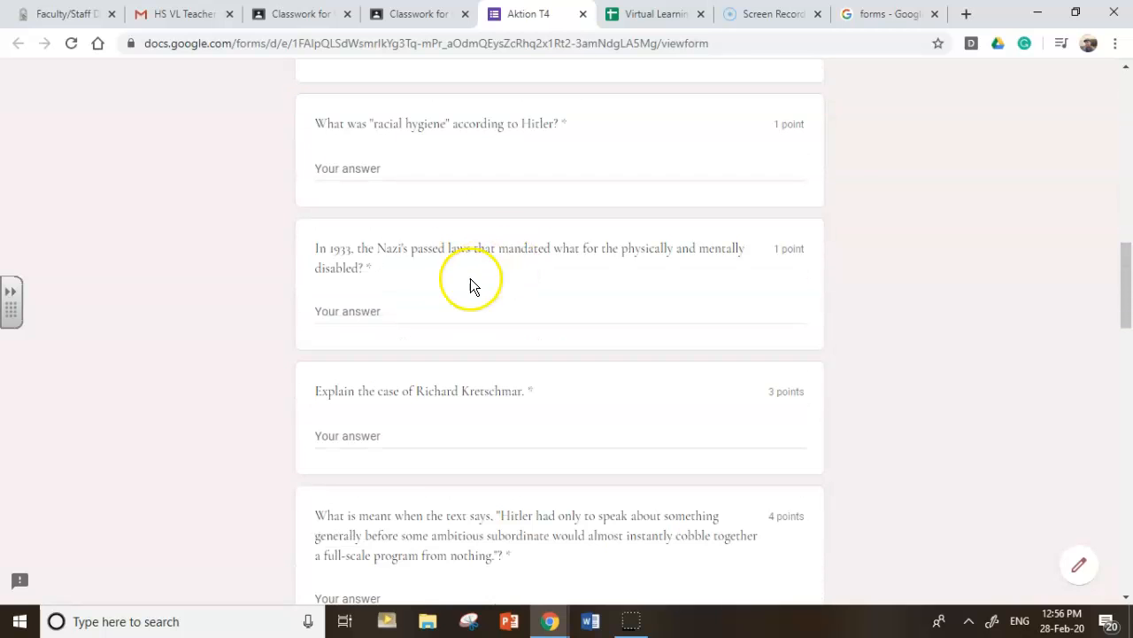
scroll("down", 3)
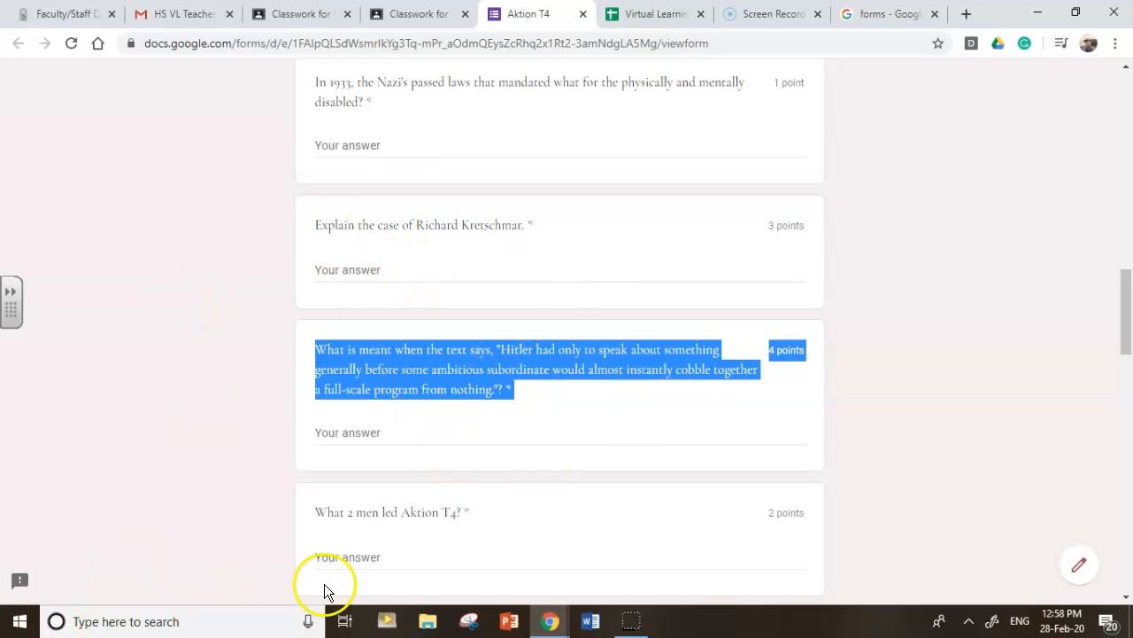
mouse_move(772, 15)
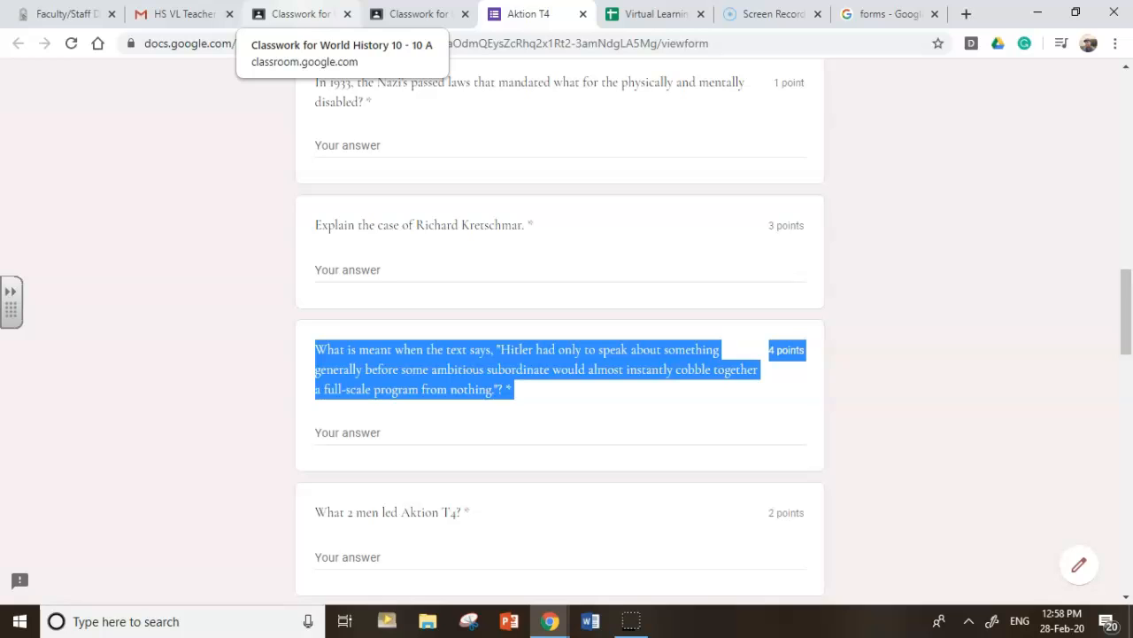
mouse_move(282, 630)
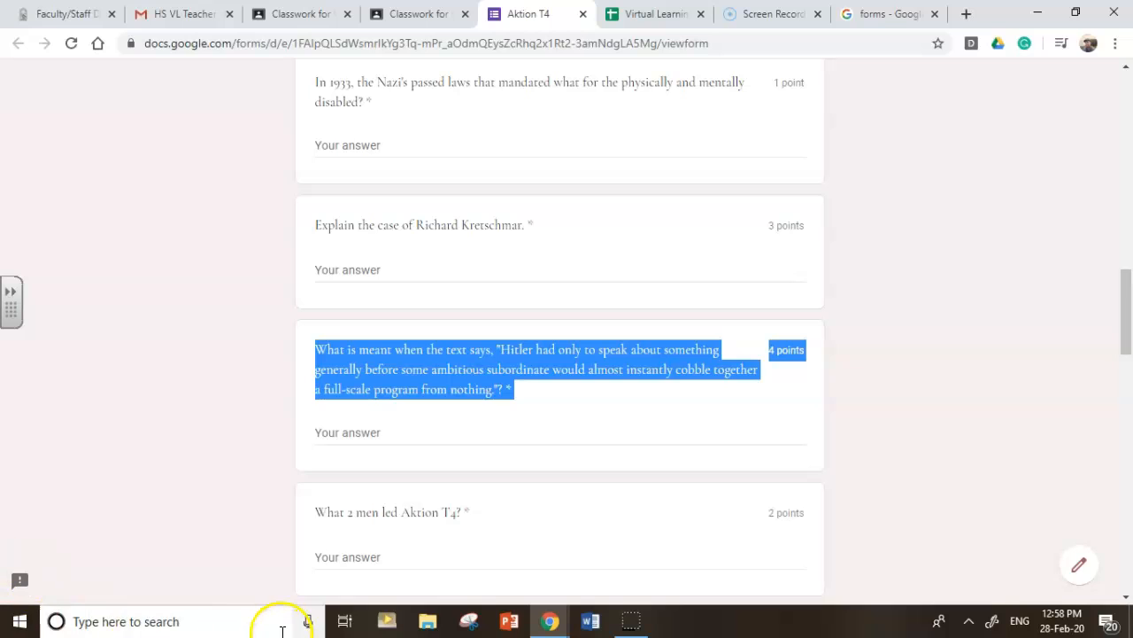